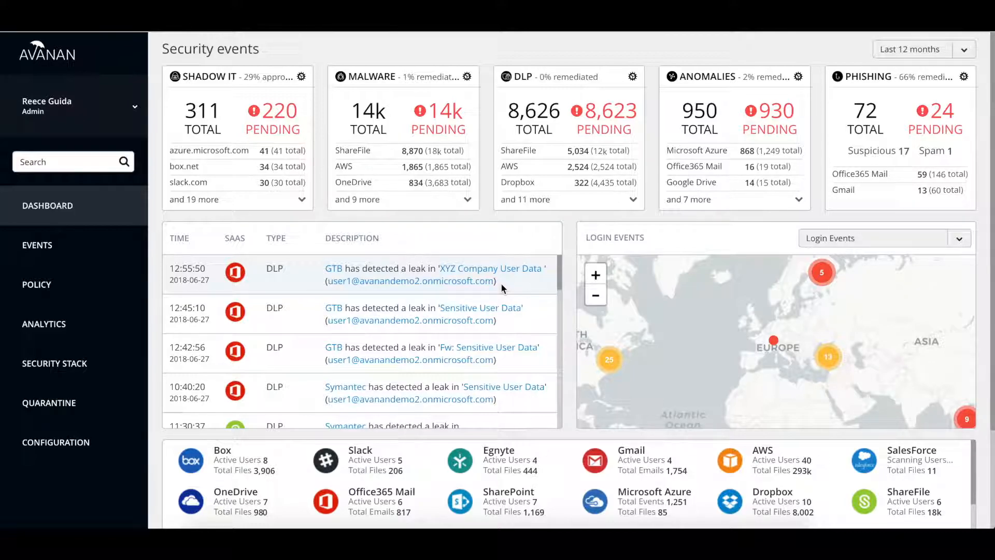
mouse_move(117, 334)
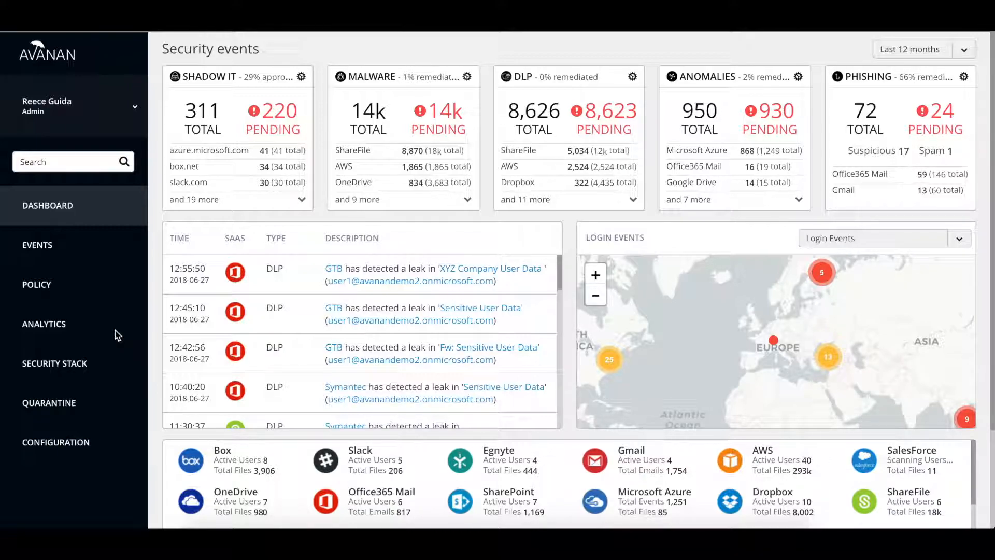
mouse_move(35, 218)
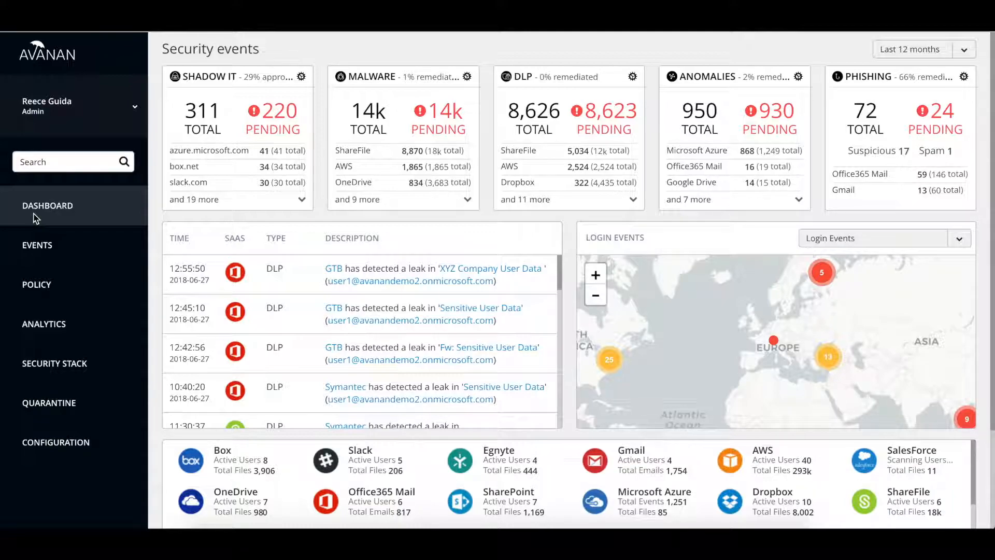
mouse_move(116, 334)
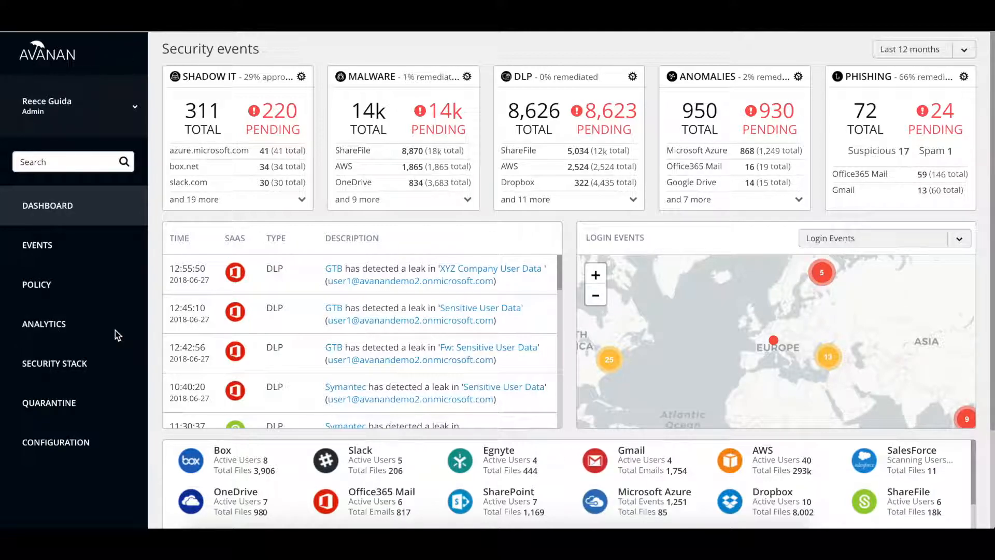
mouse_move(52, 319)
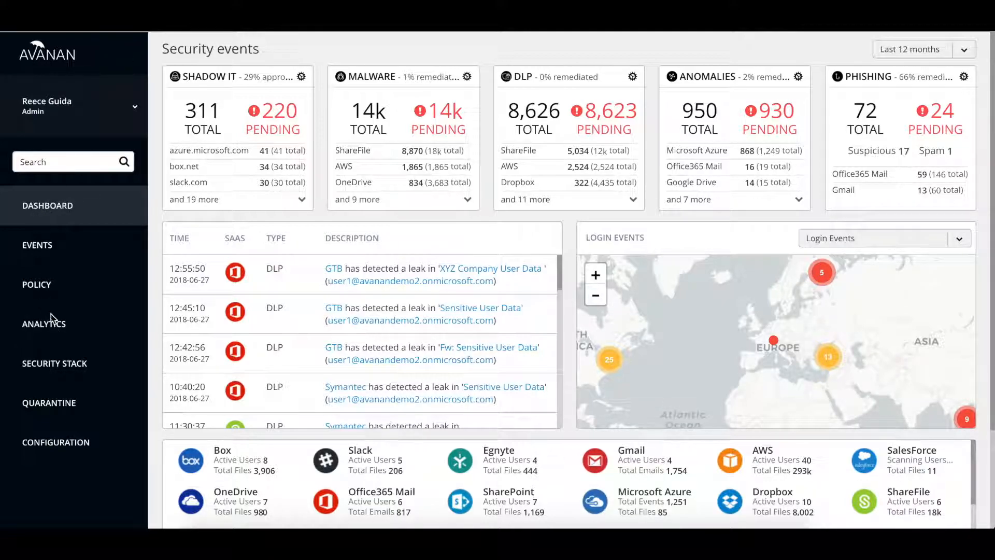
Go to Analytics > Custom queries and begin a new query, reaching the template list.
left_click(44, 324)
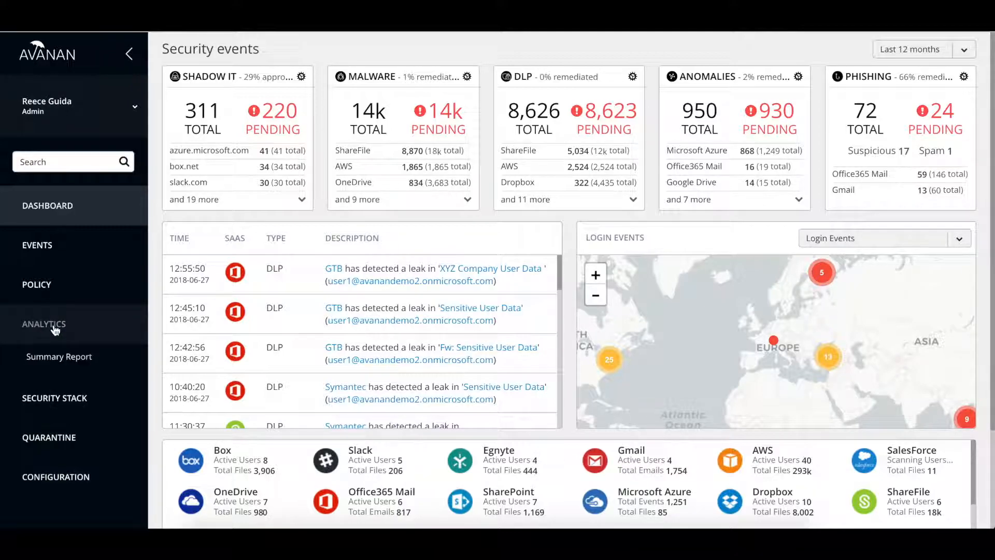
left_click(44, 324)
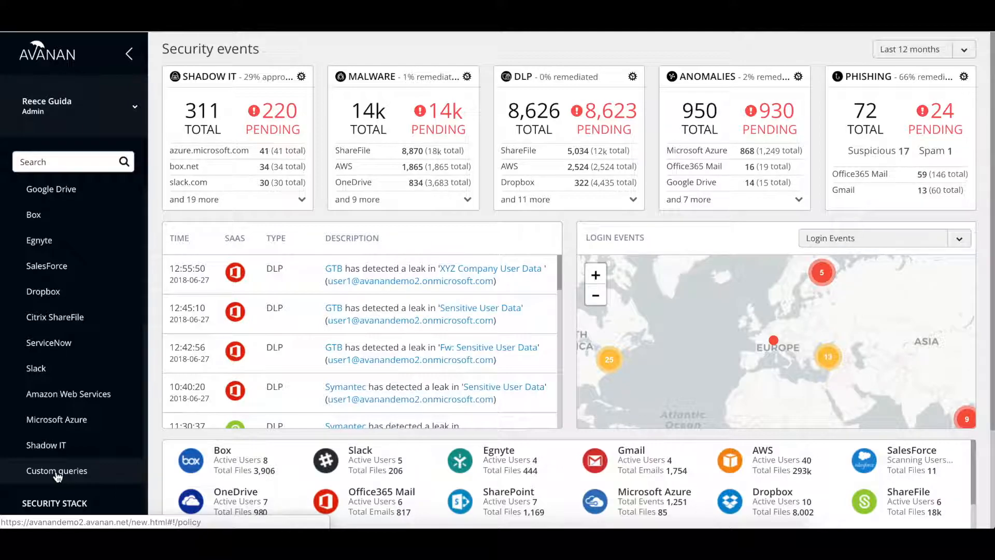
left_click(56, 471)
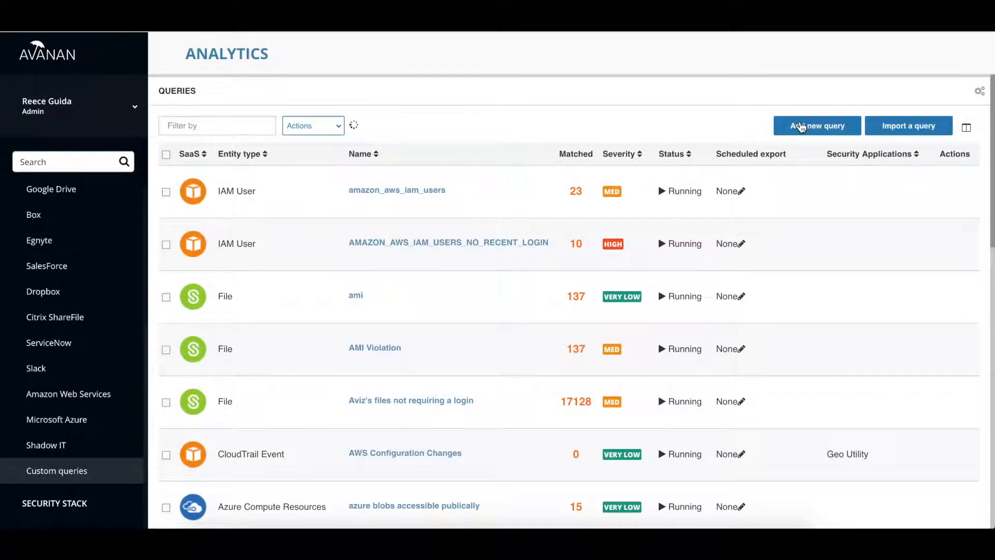
left_click(815, 125)
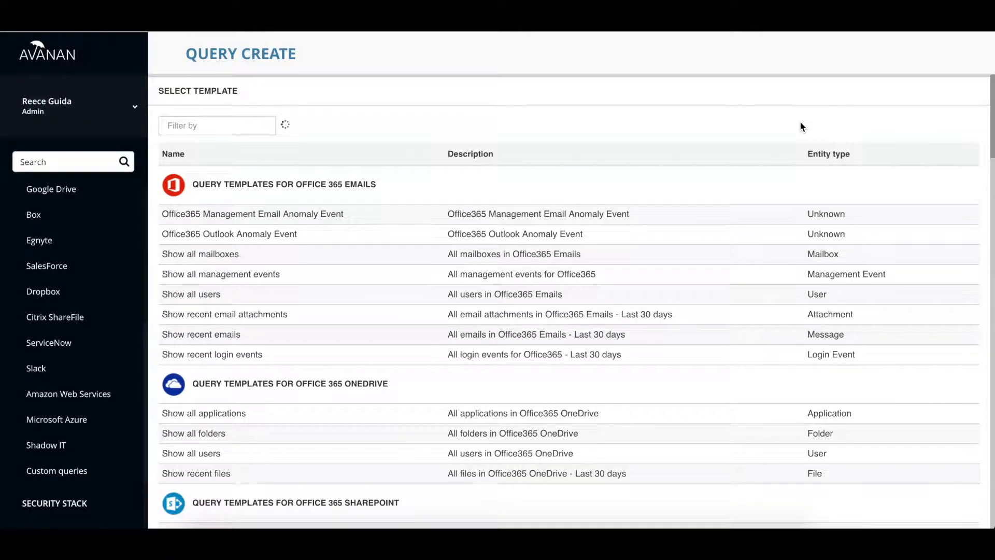
mouse_move(253, 343)
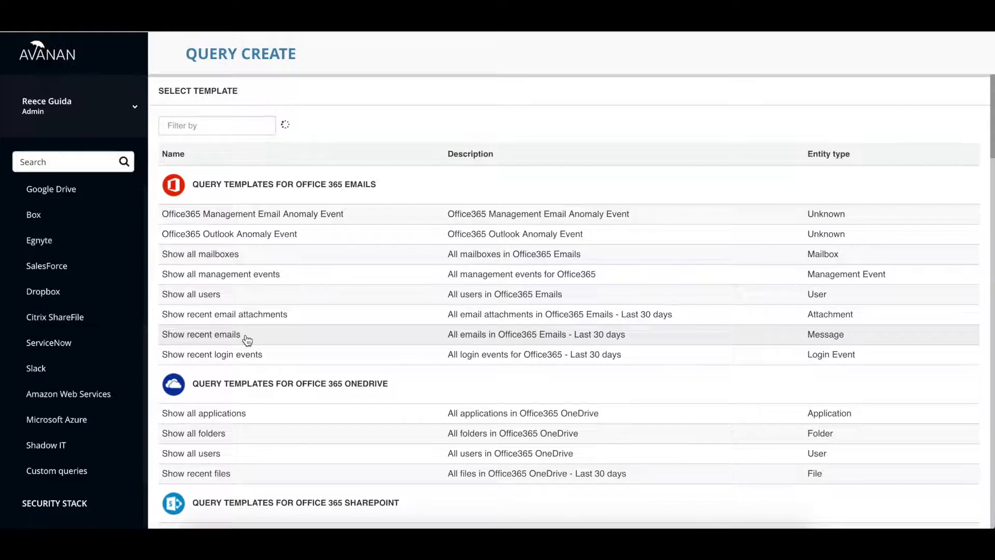
Build a message query from the 'Show recent emails' Office 365 template, listing 817 emails.
left_click(200, 334)
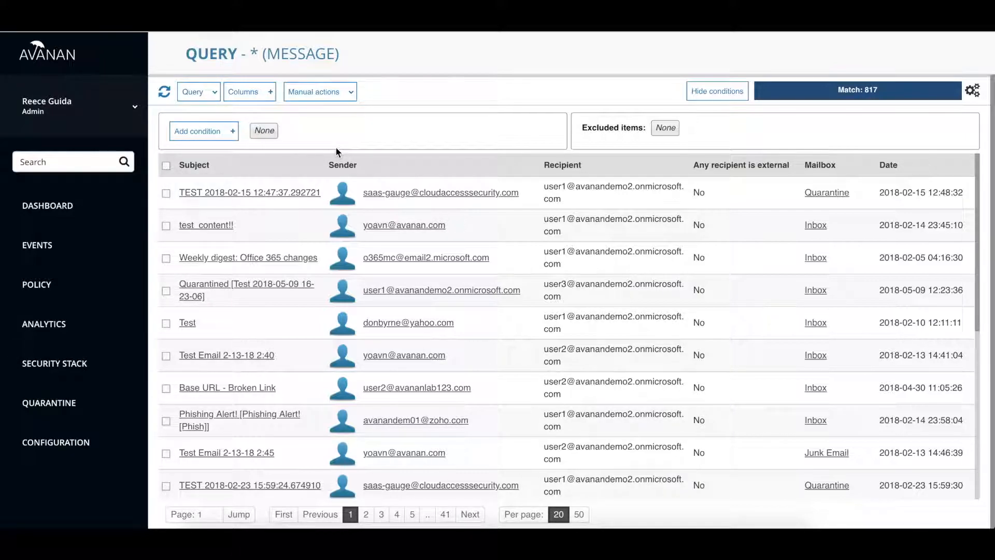
mouse_move(266, 193)
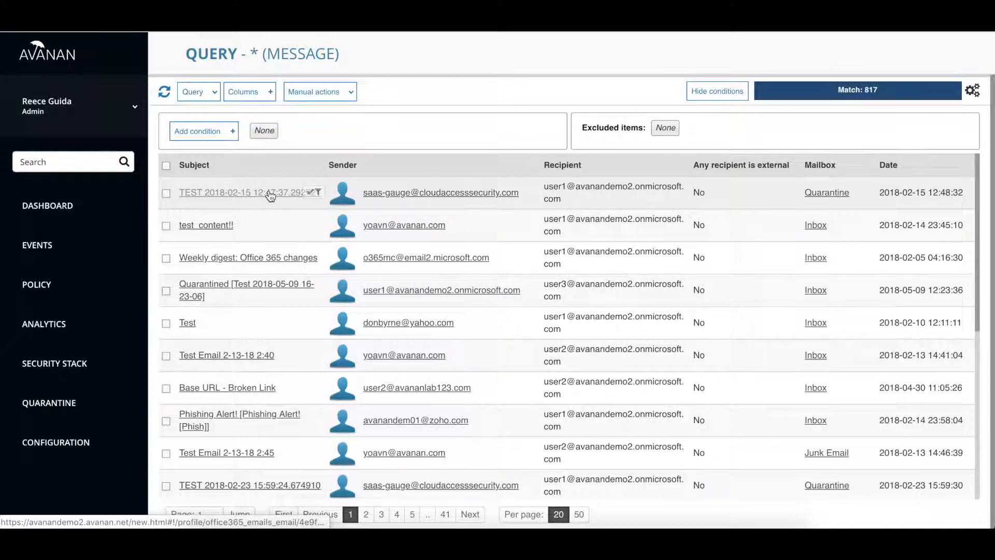
left_click(235, 193)
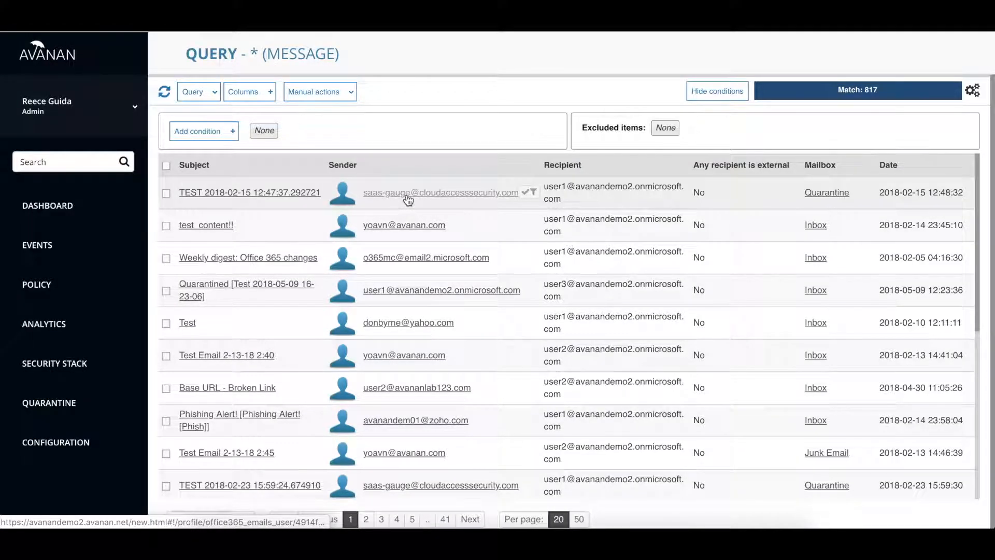
left_click(439, 192)
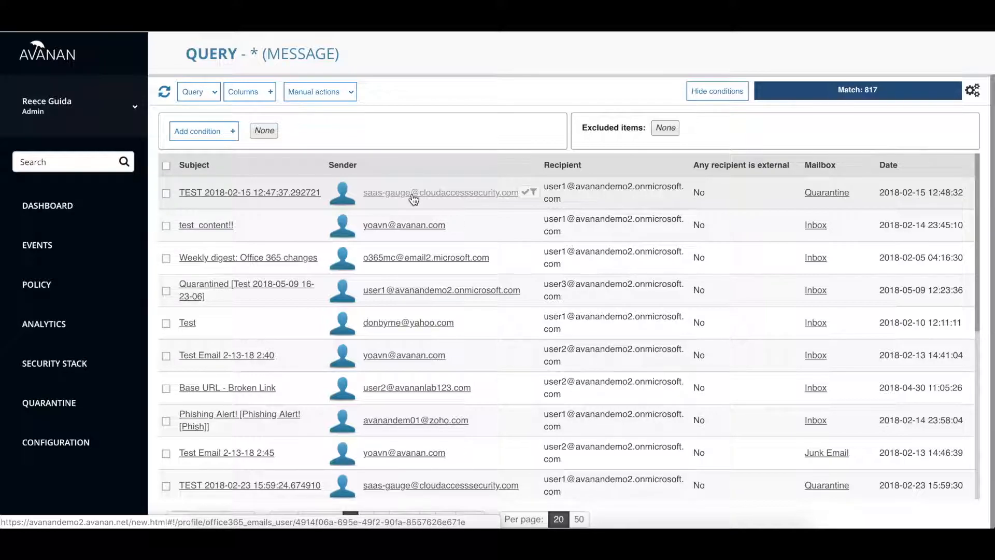
mouse_move(422, 204)
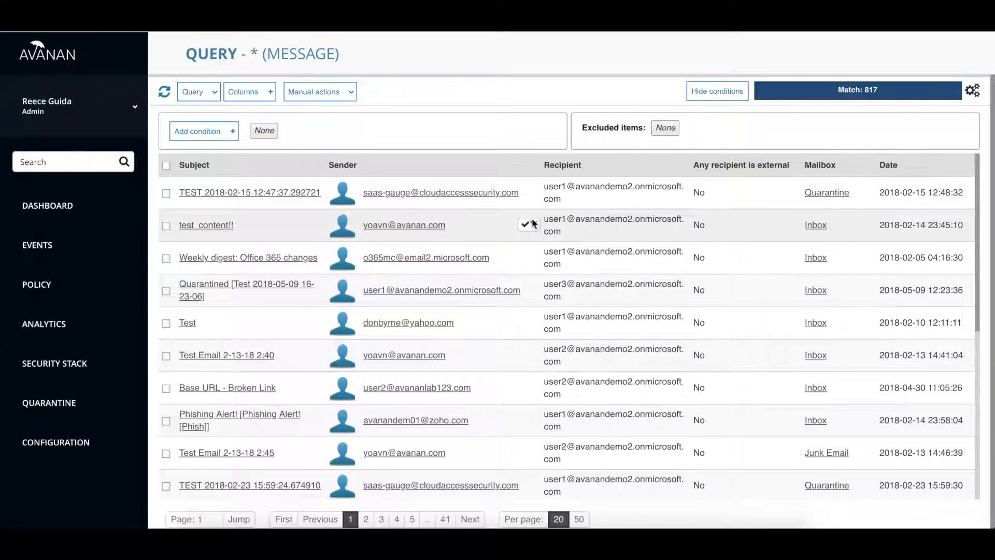
mouse_move(527, 225)
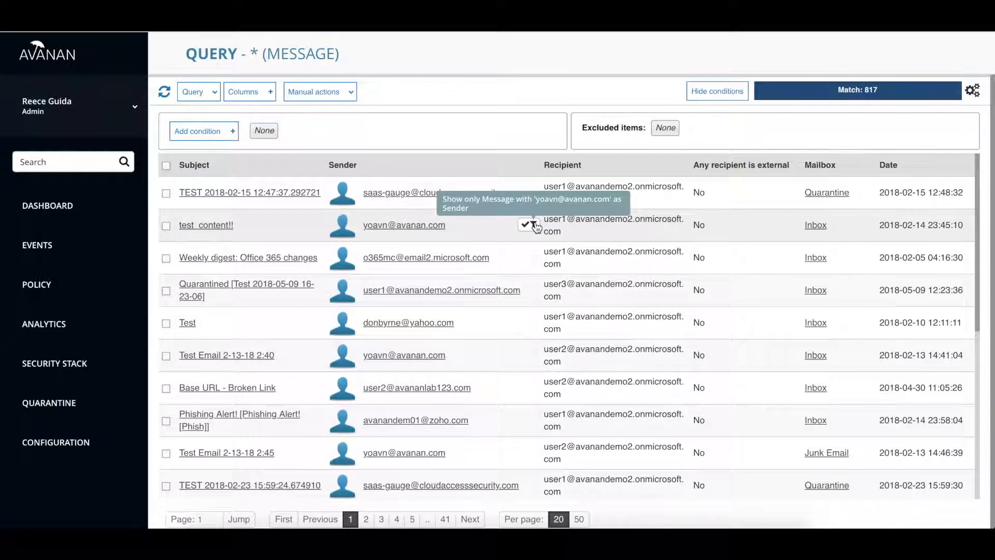
left_click(529, 225)
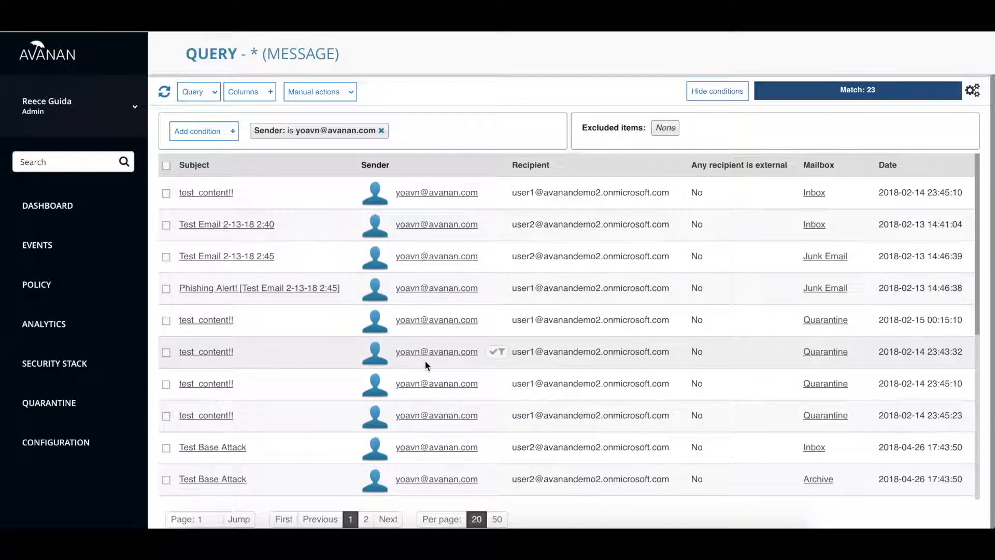
mouse_move(429, 332)
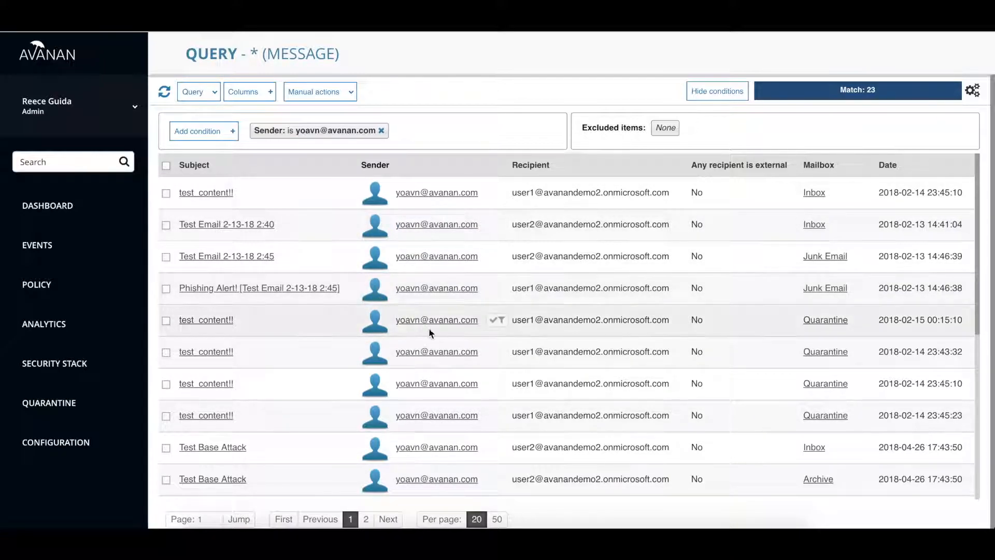
mouse_move(256, 269)
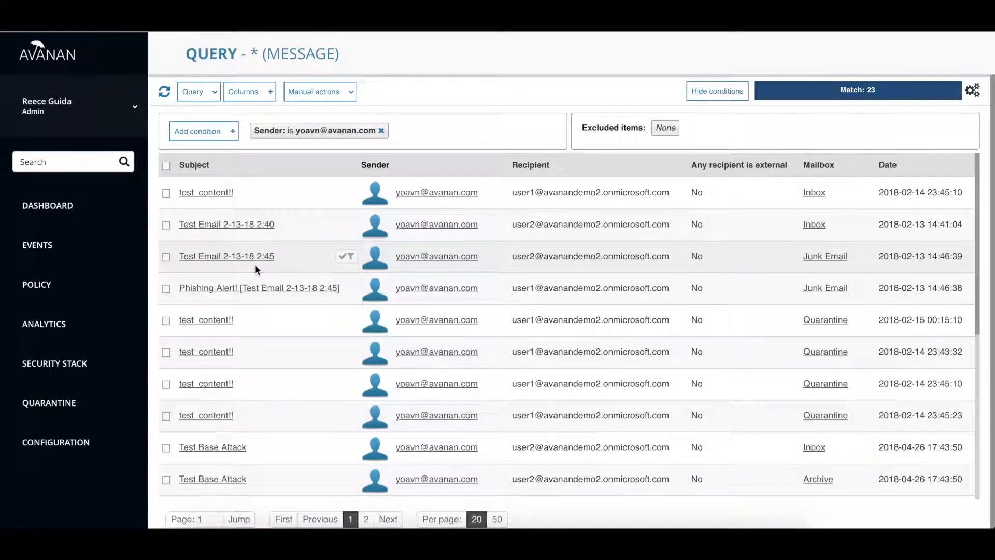
mouse_move(222, 247)
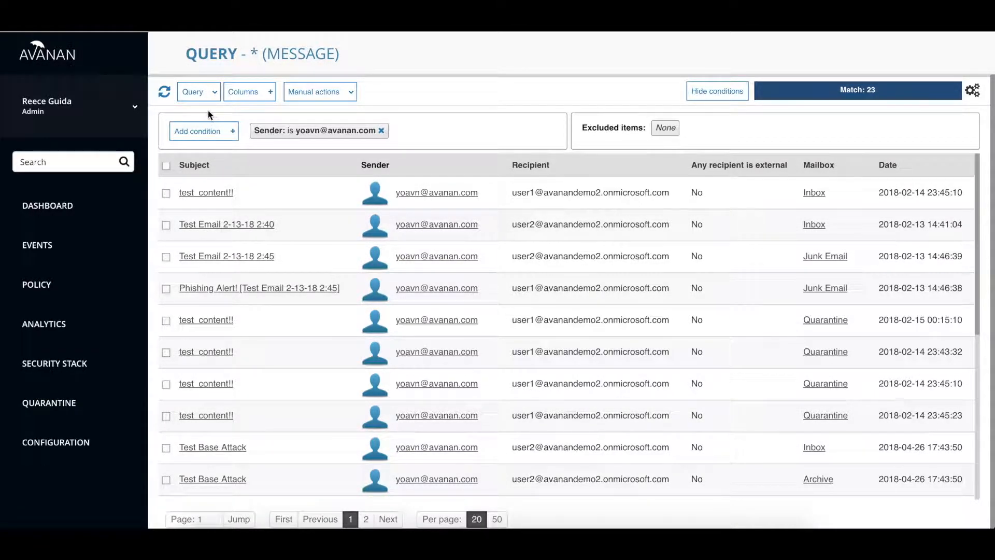
Apply the Quarantine manual action to all 23 matched emails and confirm the warning.
left_click(321, 91)
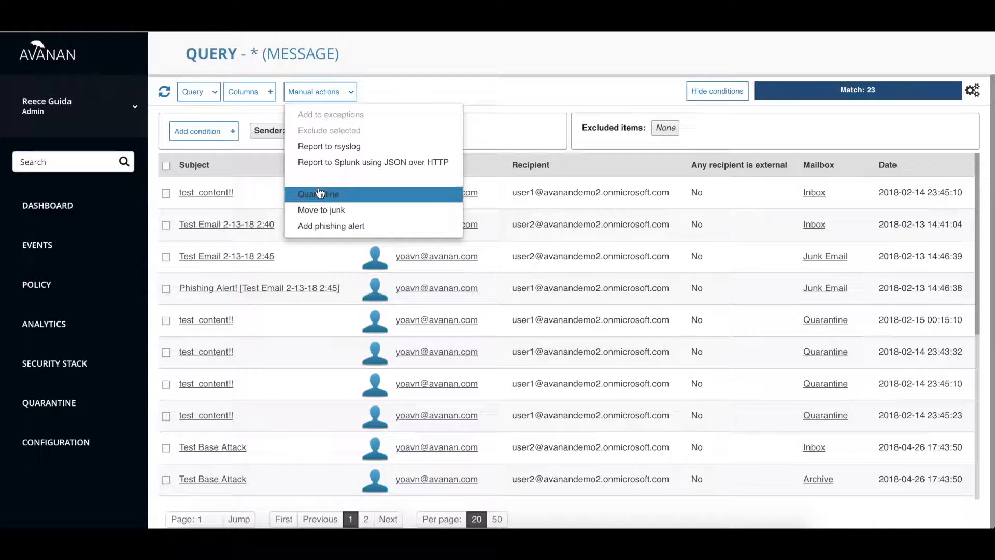
left_click(318, 194)
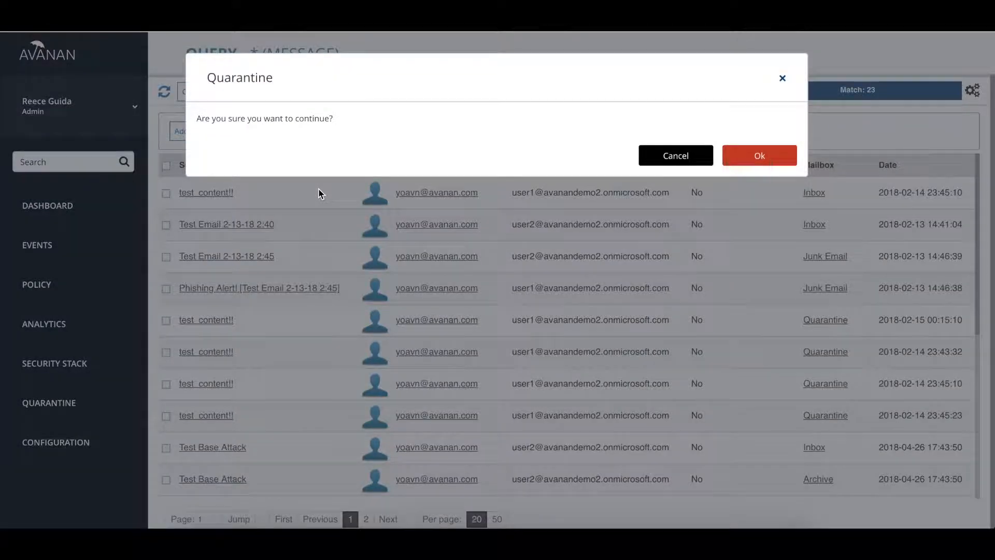
mouse_move(753, 154)
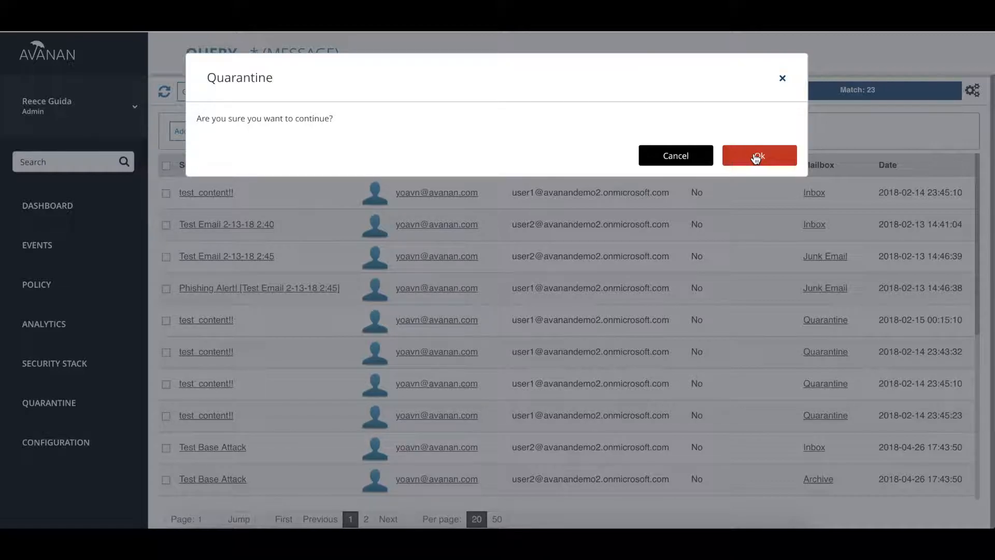
left_click(758, 155)
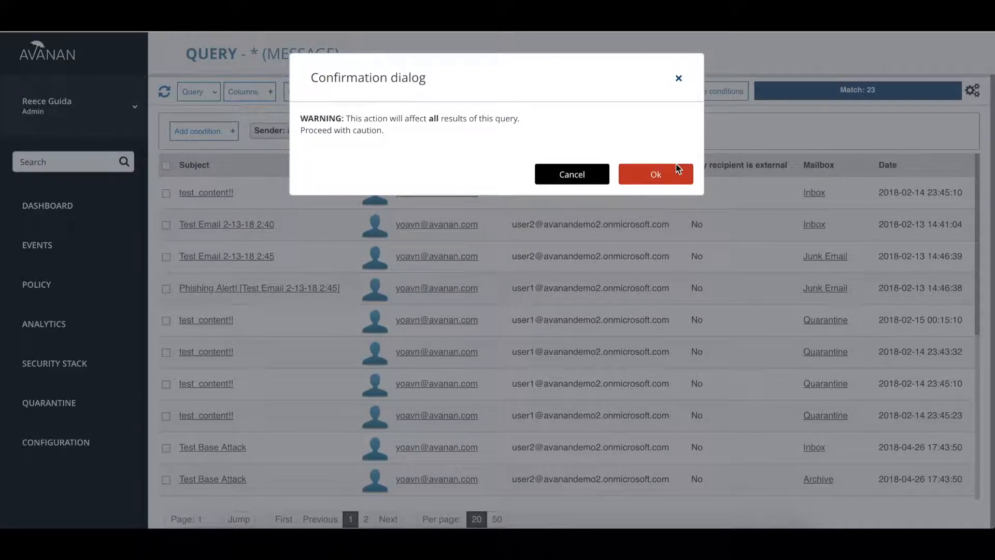
left_click(655, 174)
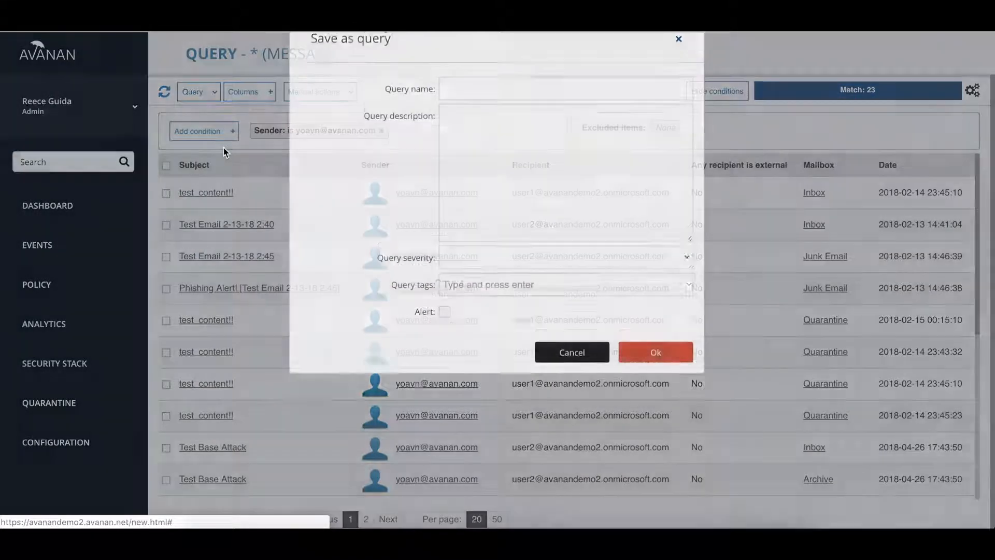
Name the query 'Search & Destroy' with High severity and save it.
type("Search & Destroy")
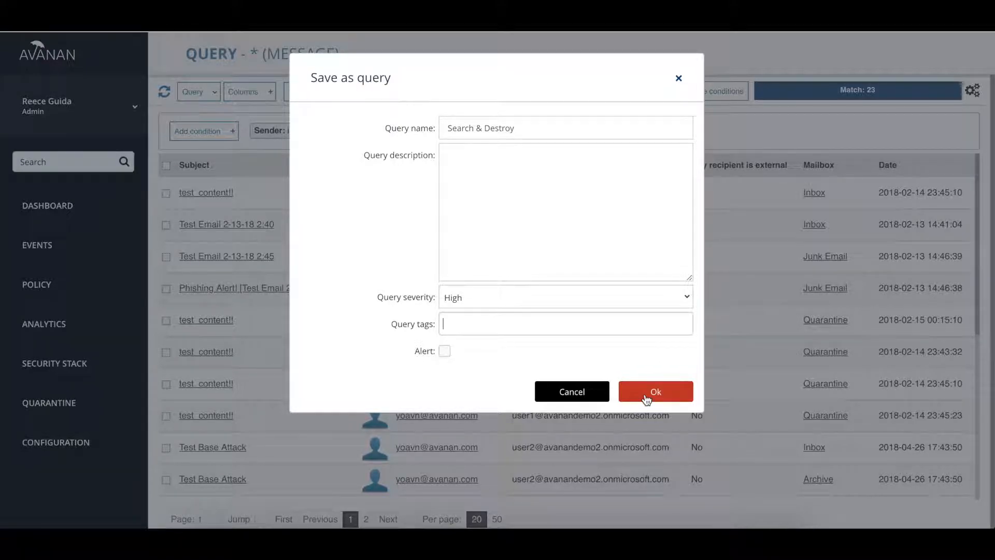
left_click(655, 391)
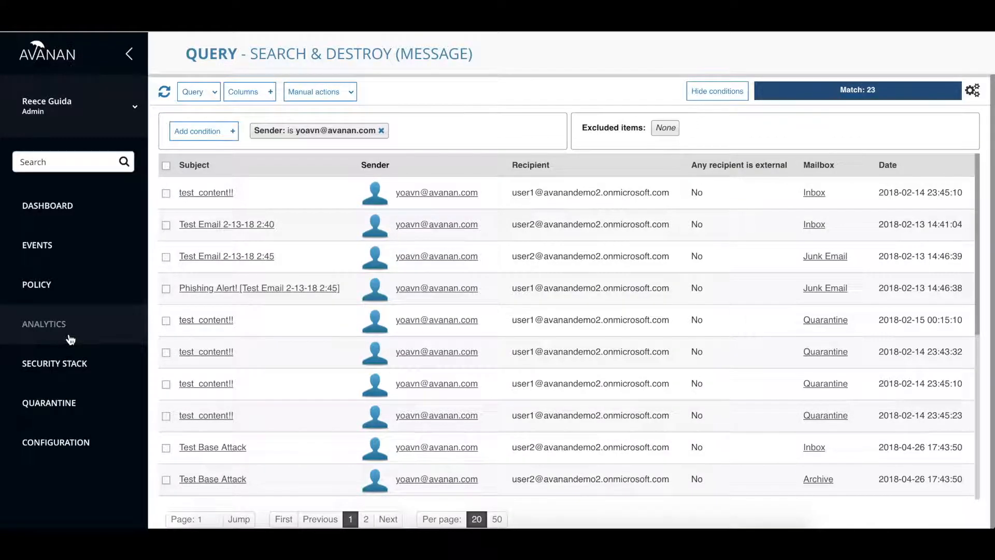
Return to Custom queries and filter by 'search' to show the saved Search & Destroy query.
left_click(44, 324)
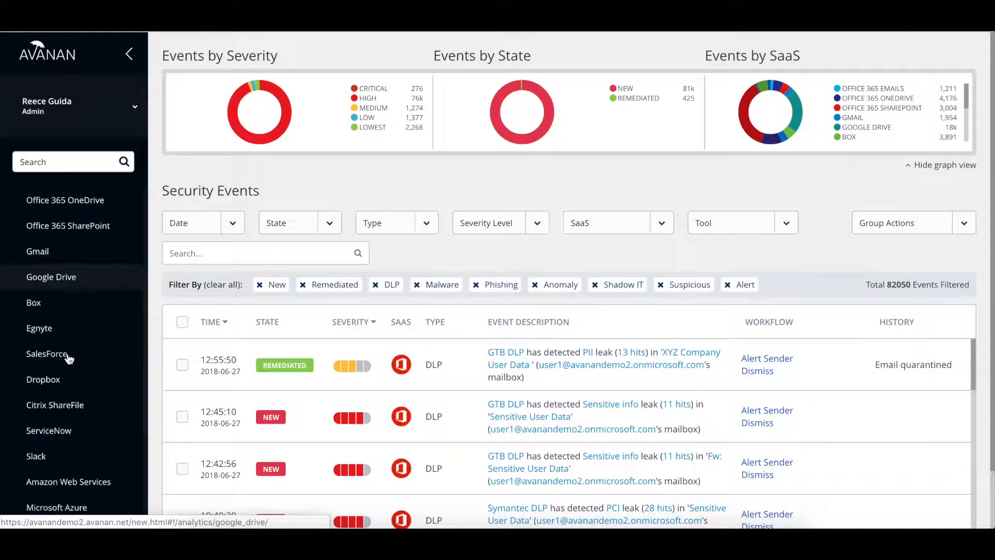
scroll("down", 3)
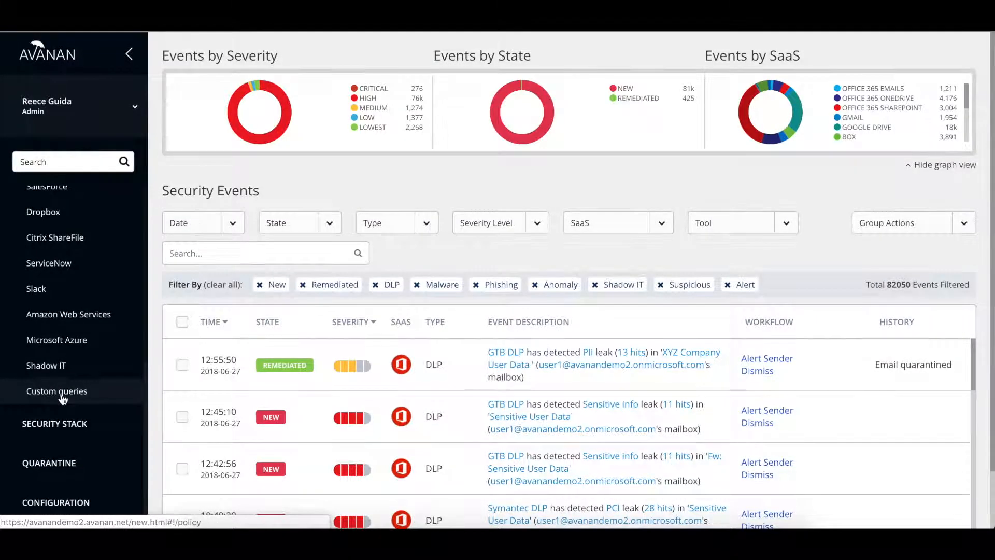
left_click(56, 390)
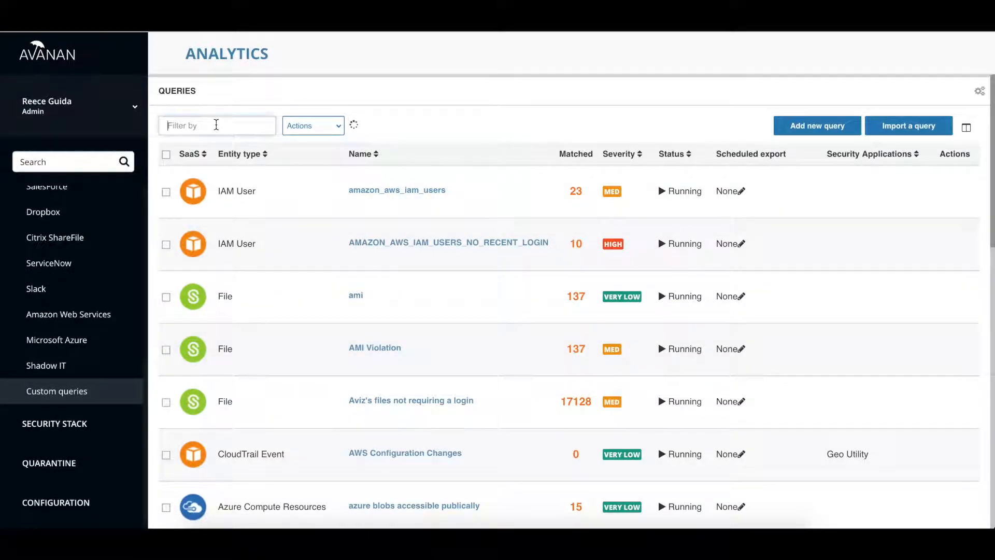
type("search")
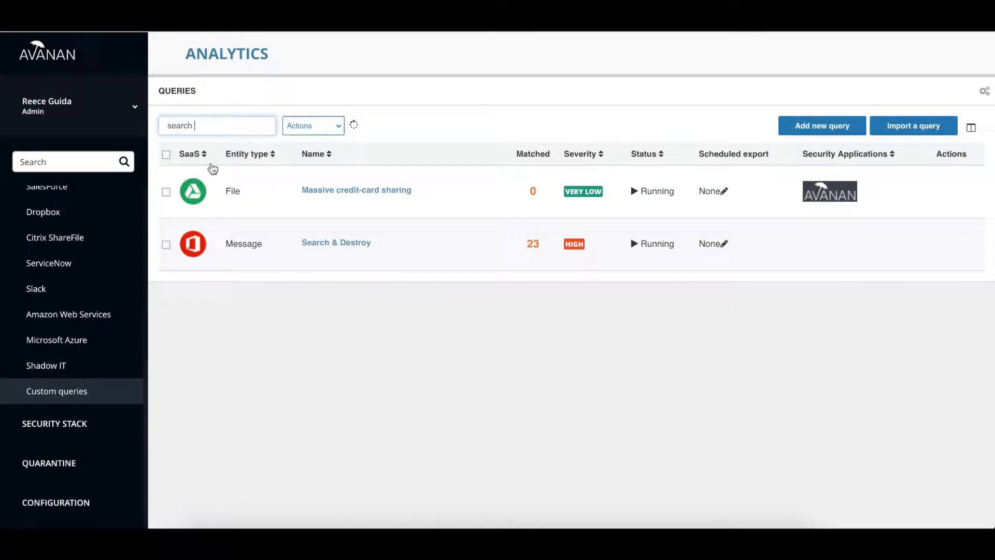